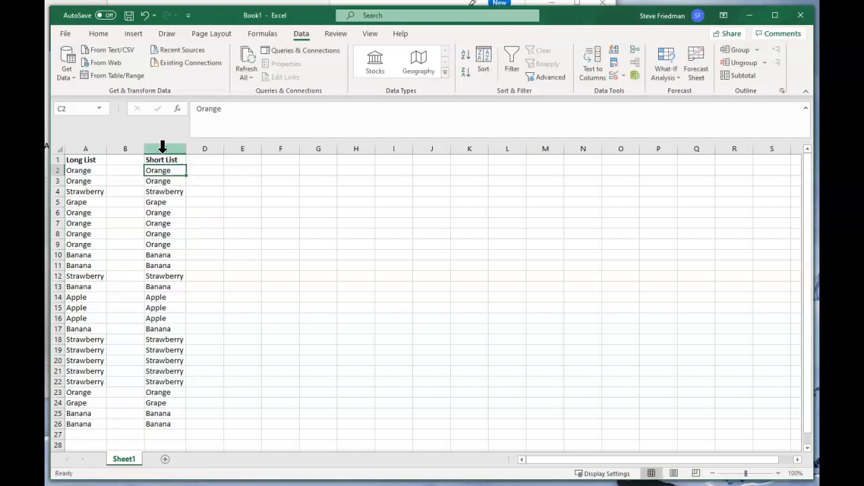
- Select the entire Short List column C
click(165, 149)
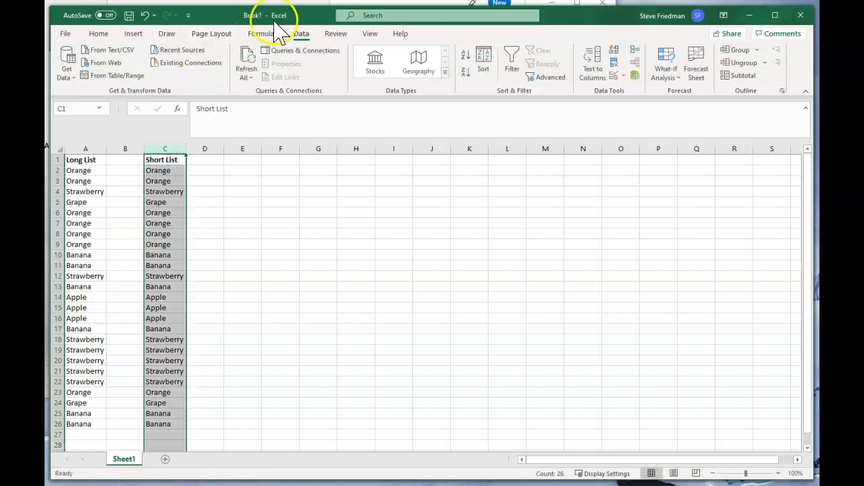
mouse_move(544, 105)
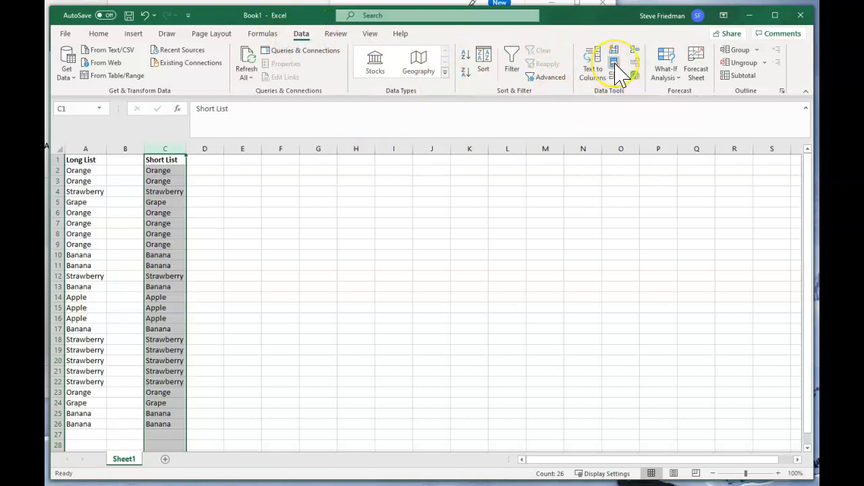
mouse_move(613, 64)
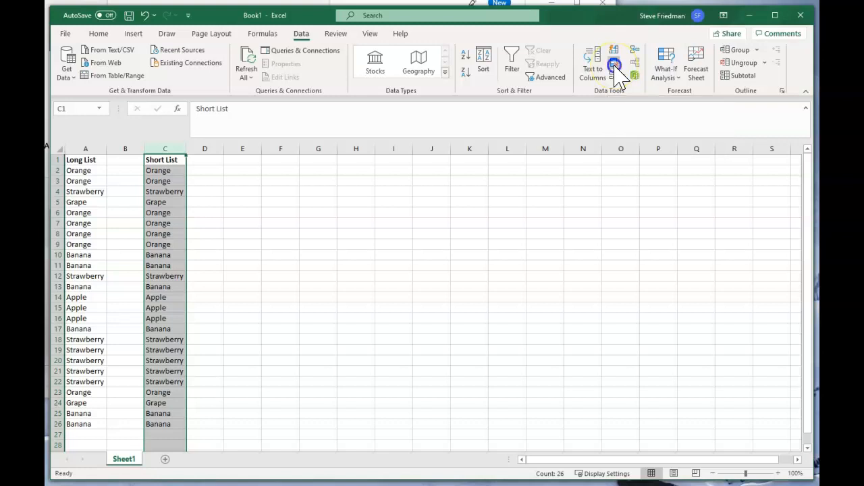
- Remove duplicates from the Short List column, leaving five unique fruits
click(614, 59)
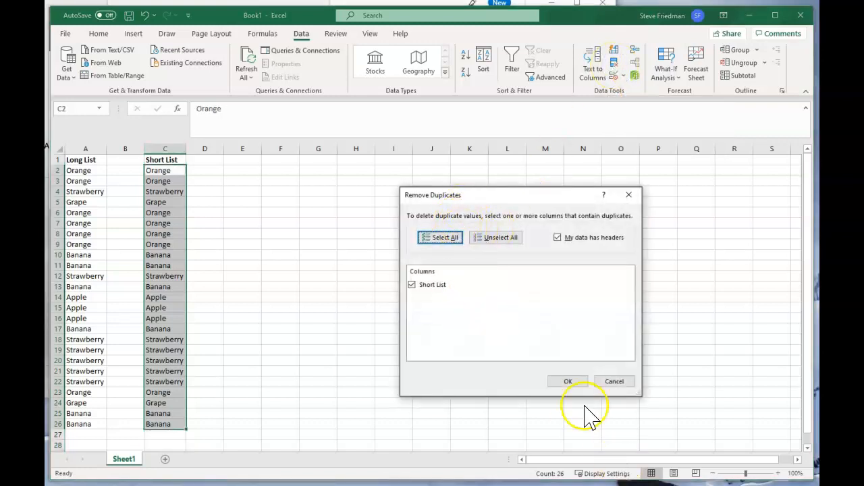
click(568, 381)
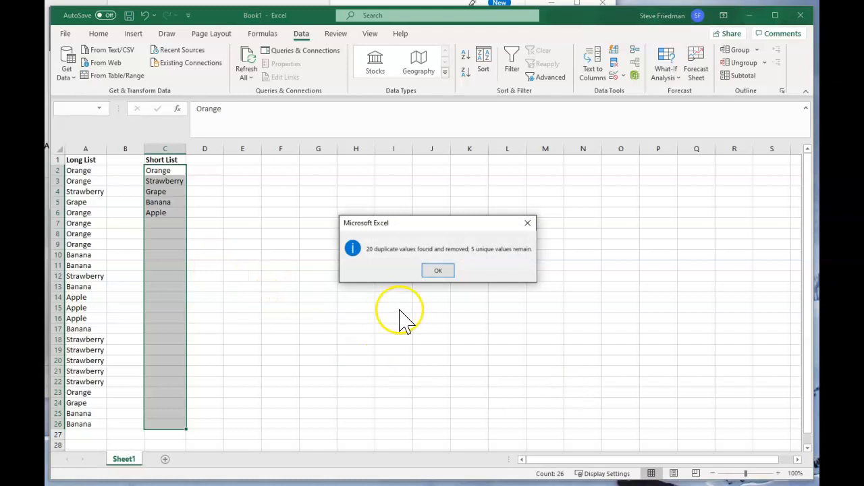
click(437, 270)
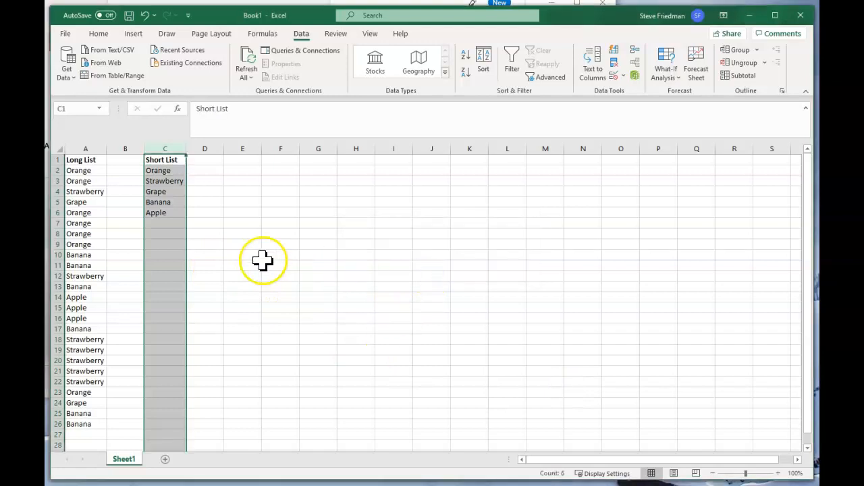
mouse_move(299, 238)
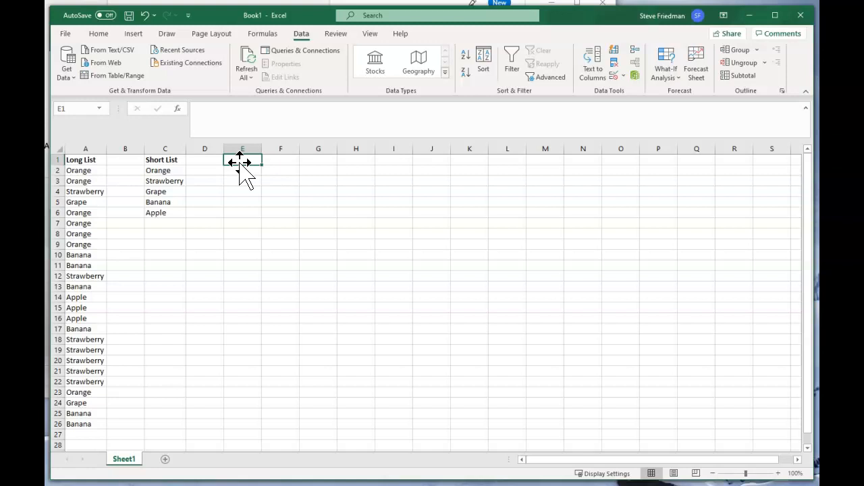
- Head column E 'Short List 2' and enter =UNIQUE(A2:A90) in E2
text(Short List 2)
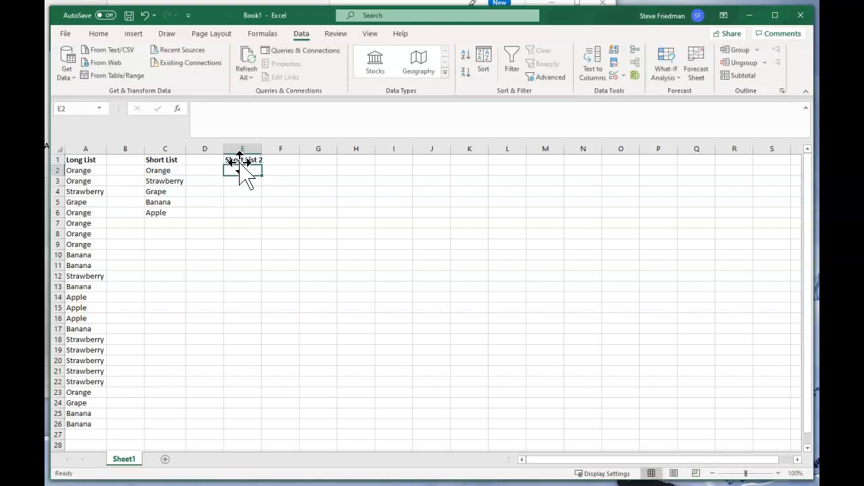
text(=unique()
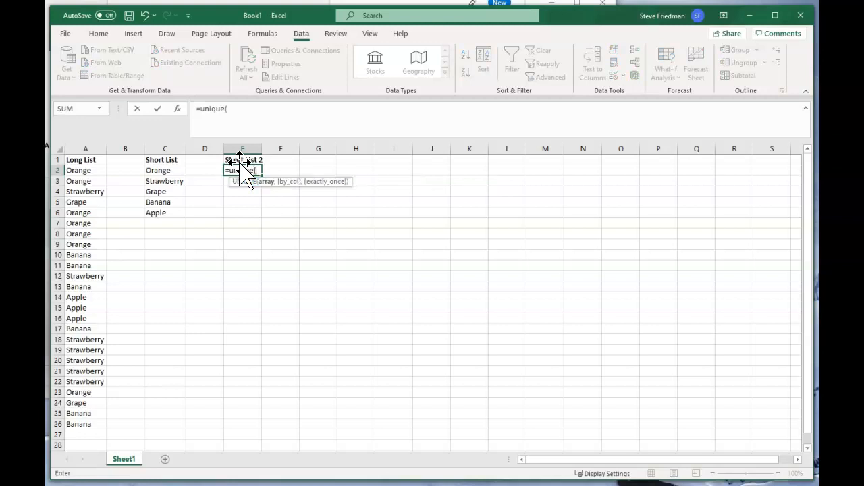
click(85, 170)
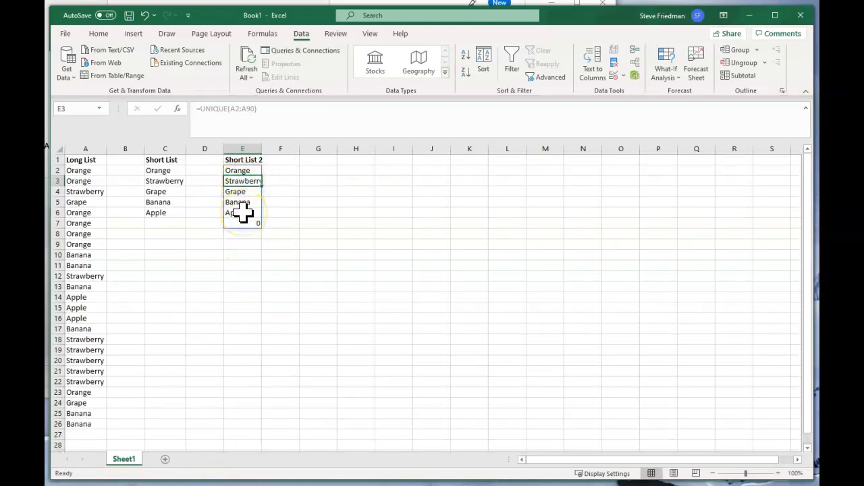
- Add Lime to the Long List and inspect the trailing 0 in column E
scroll(down, 3)
text(Lime)
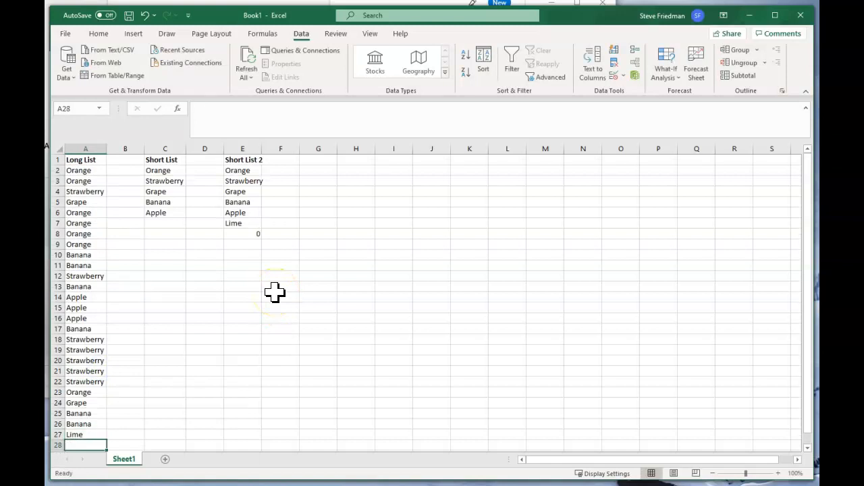
mouse_move(255, 201)
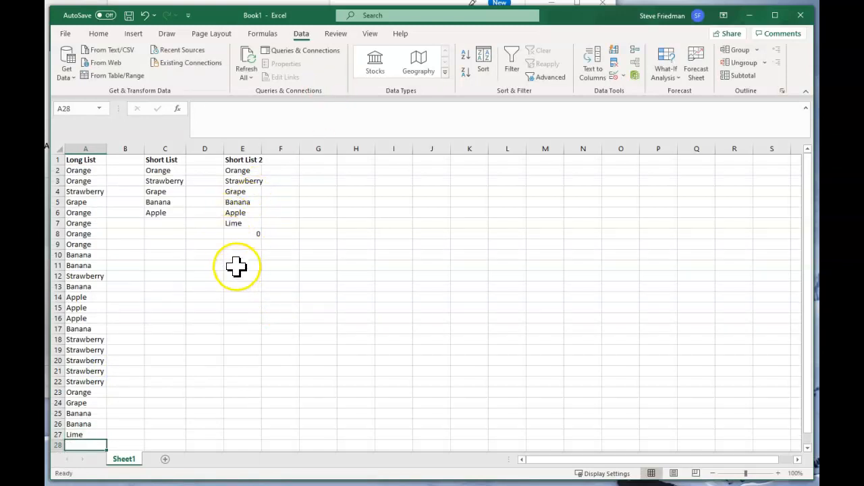
click(242, 234)
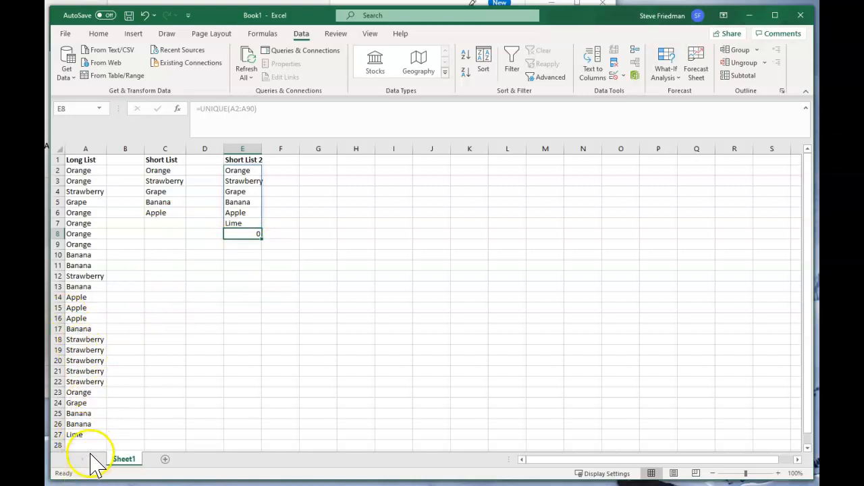
mouse_move(95, 459)
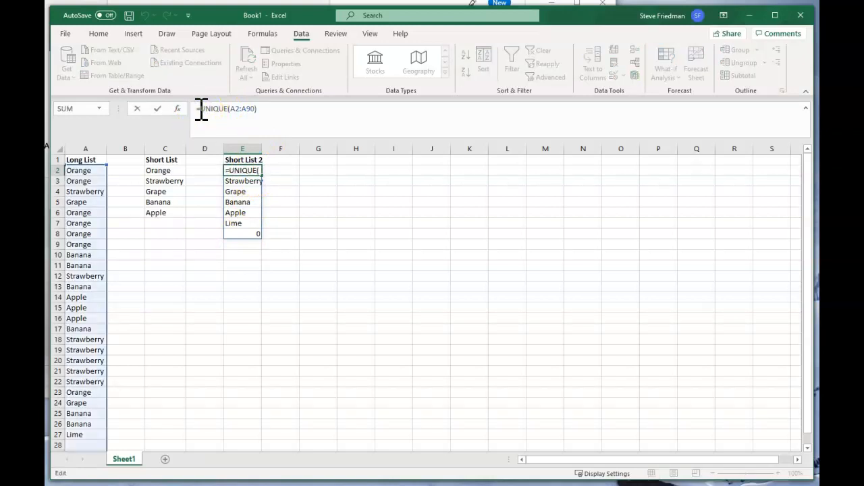
- Rewrite the E2 formula as =IF(UNIQUE(A2:A90)=0,"",UNIQUE(A2:A90))
text(IF()
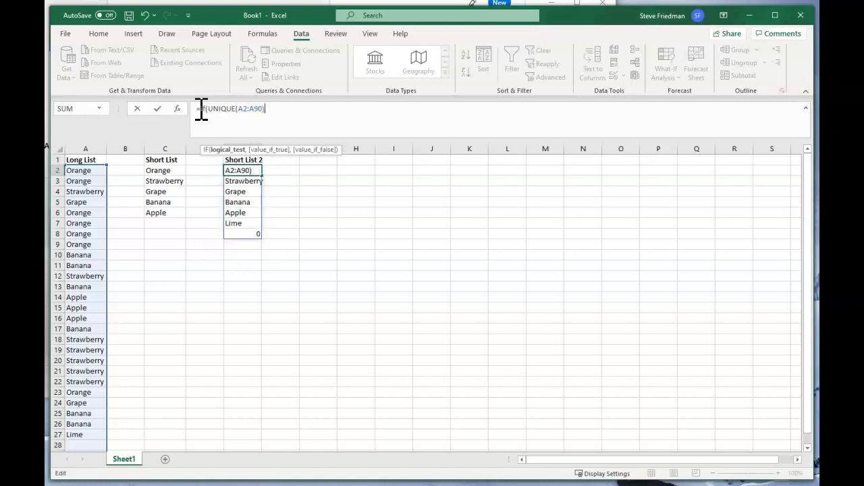
text(=)
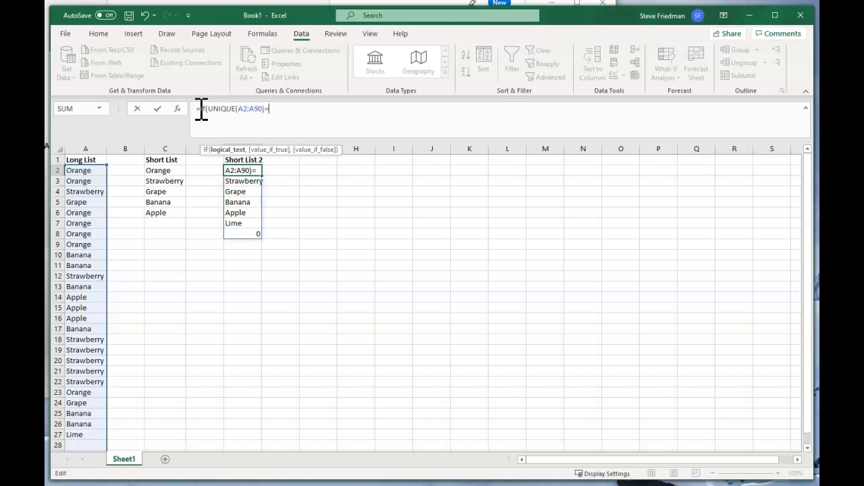
text(0,)
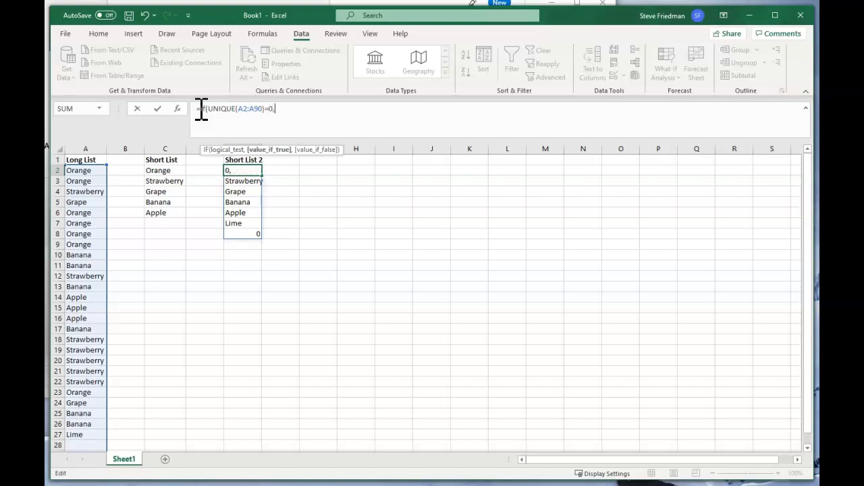
text("")
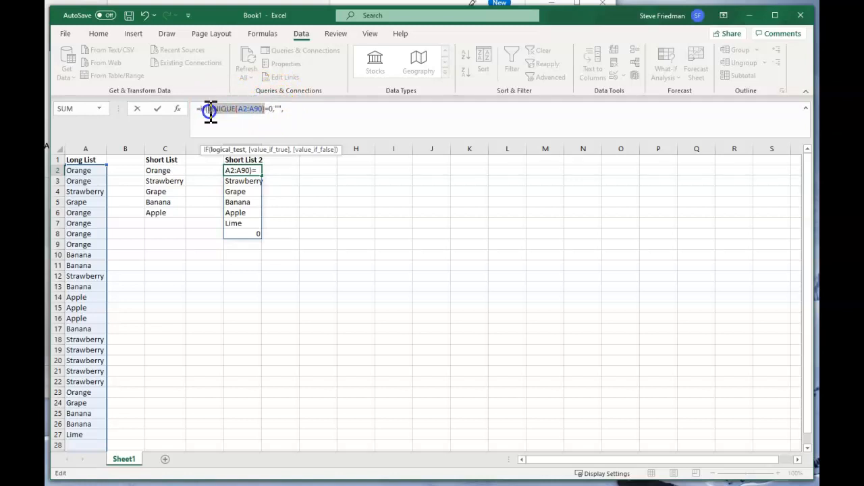
text(,UNIQUE(A2:A90))
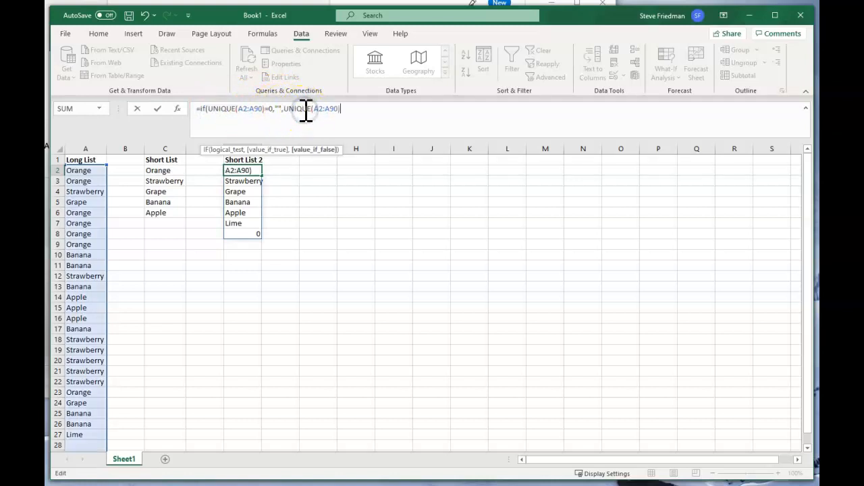
text())
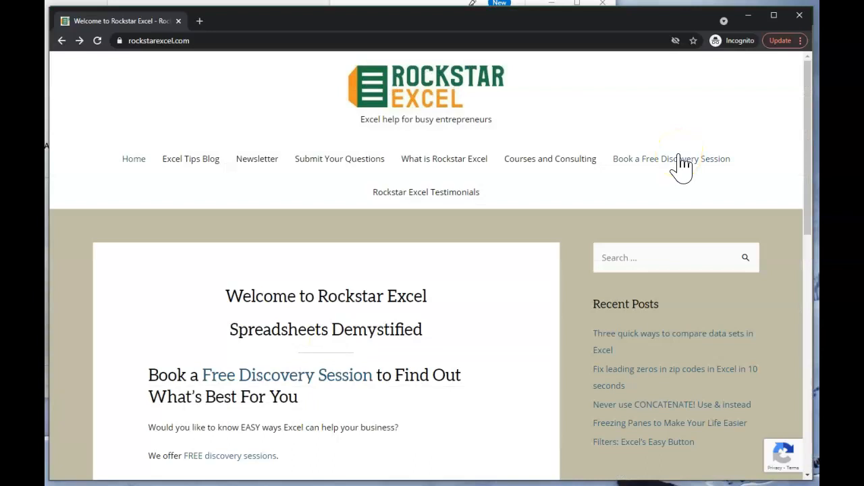
mouse_move(255, 196)
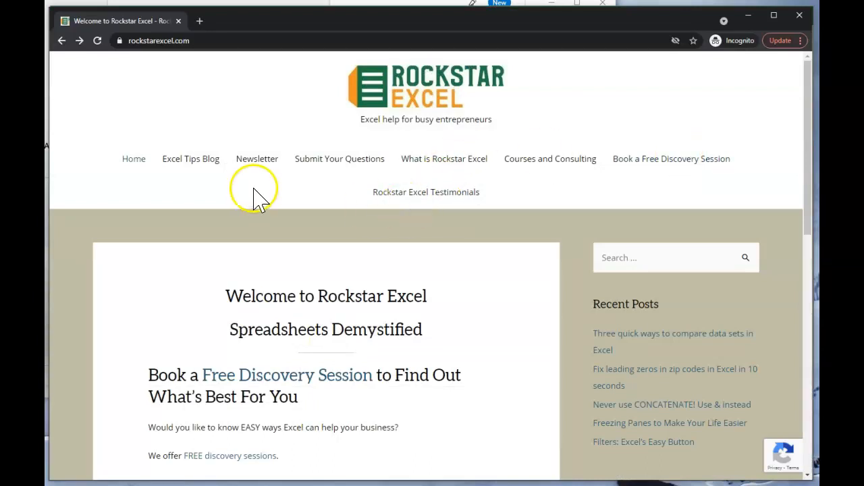
mouse_move(260, 165)
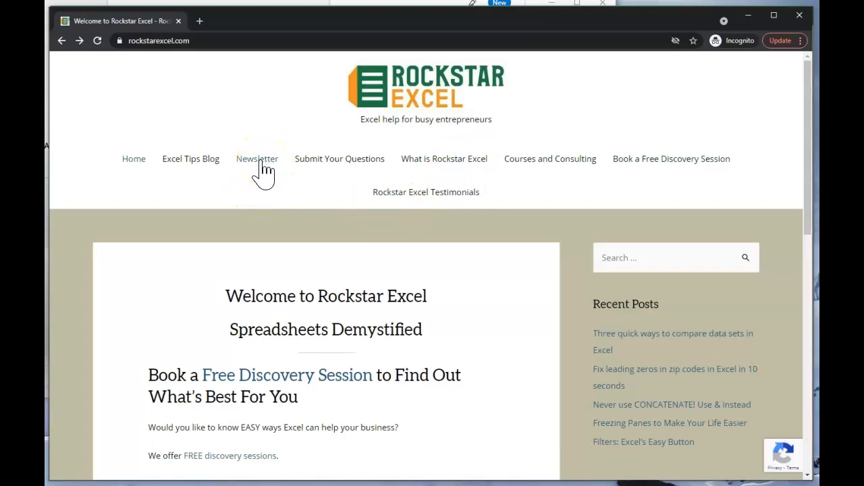
mouse_move(383, 182)
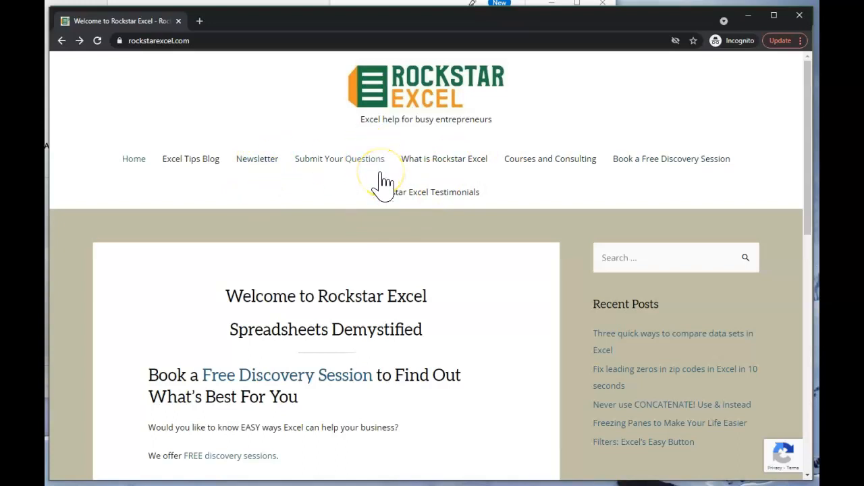
mouse_move(694, 167)
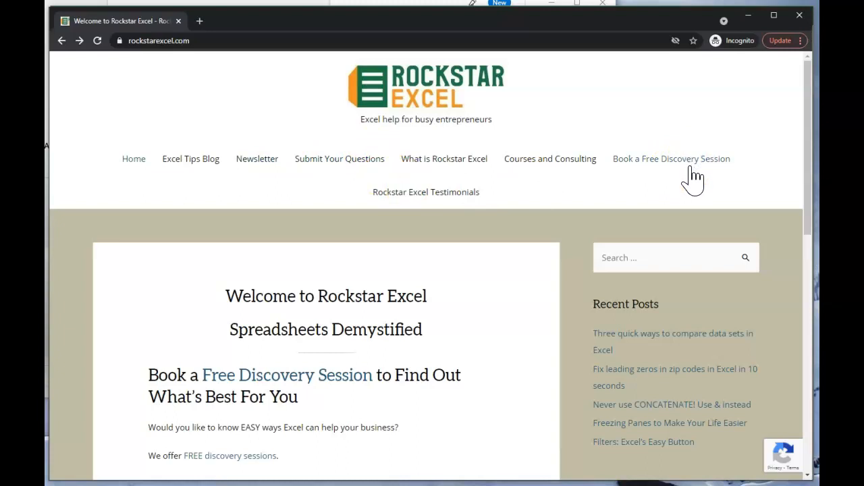
mouse_move(692, 182)
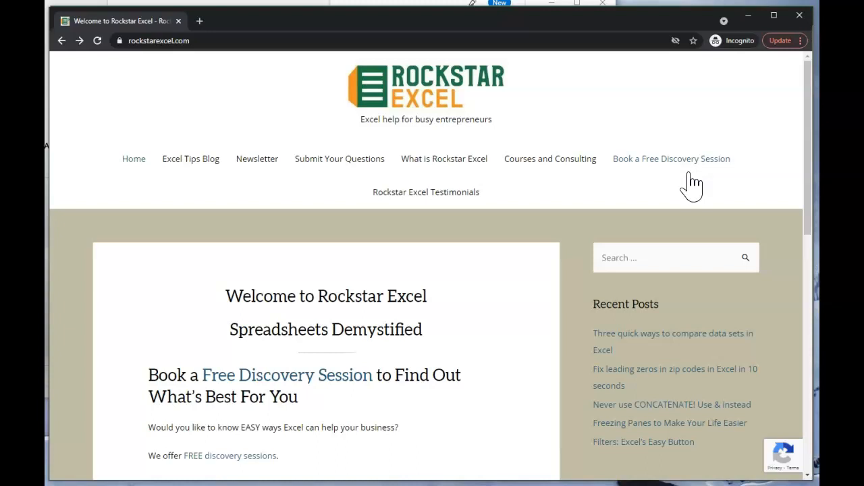
mouse_move(691, 192)
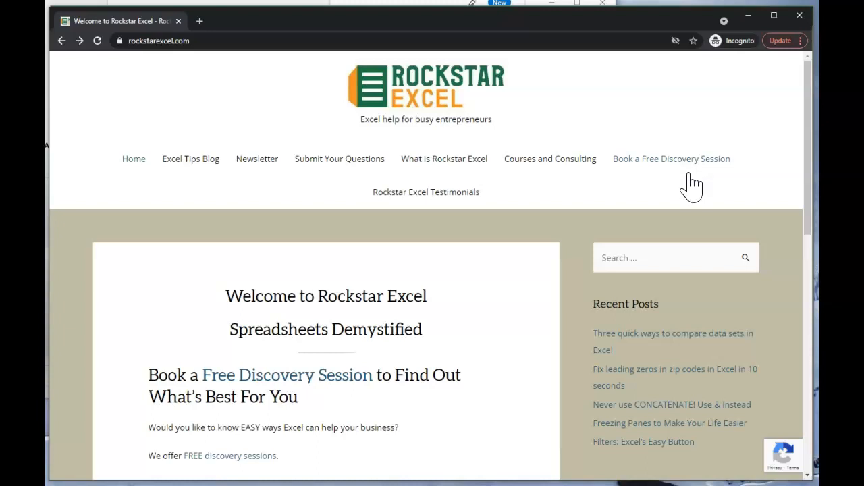